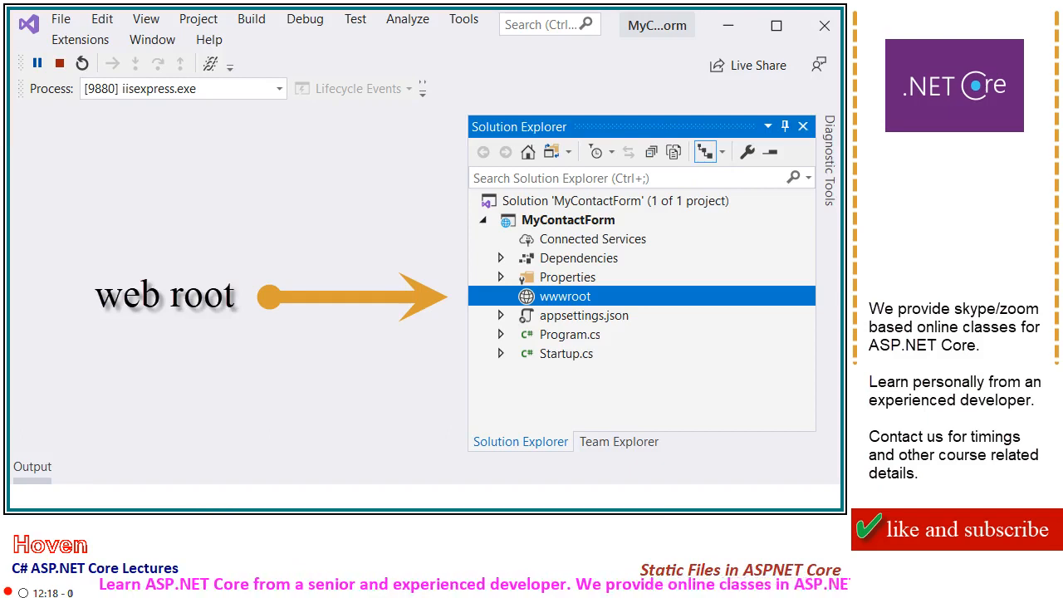
# Step: Expand wwwroot in Solution Explorer to show css, images with logo.png, js, and index.html
pyautogui.click(500, 297)
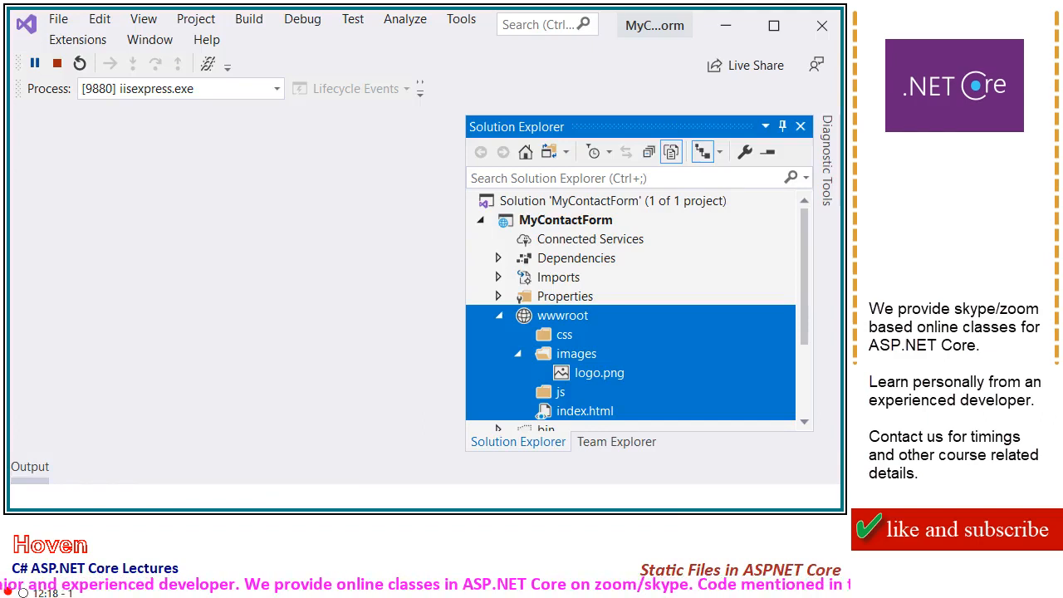